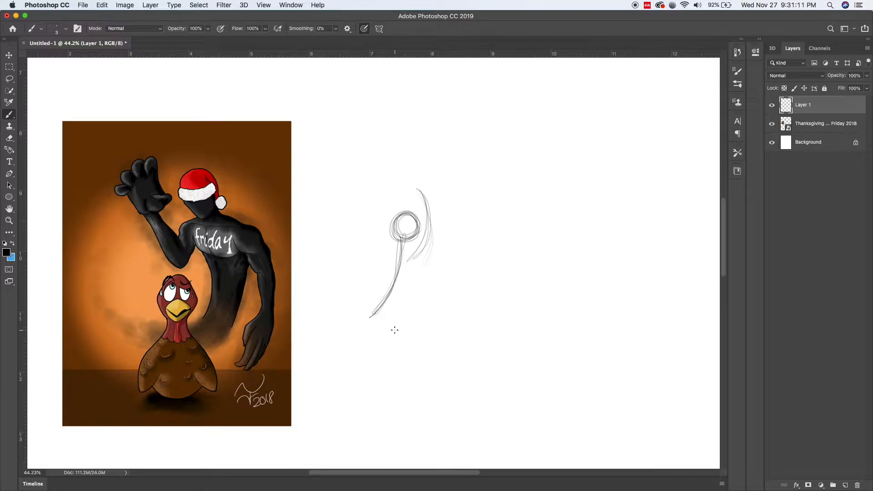
Sketch the first rough gesture figure and a second pose thumbnail beside it.
{"action": "left_click_drag", "start_coordinate": [390, 262], "coordinate": [357, 383]}
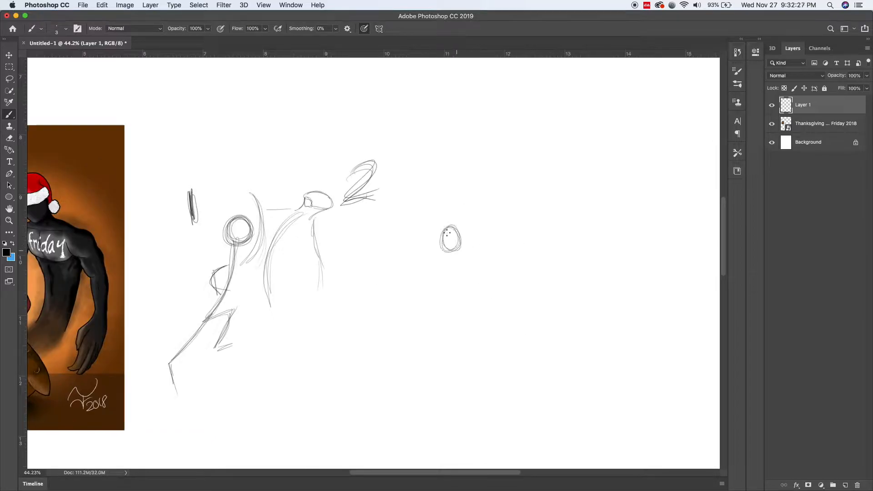
{"action": "left_click_drag", "start_coordinate": [451, 239], "coordinate": [584, 298]}
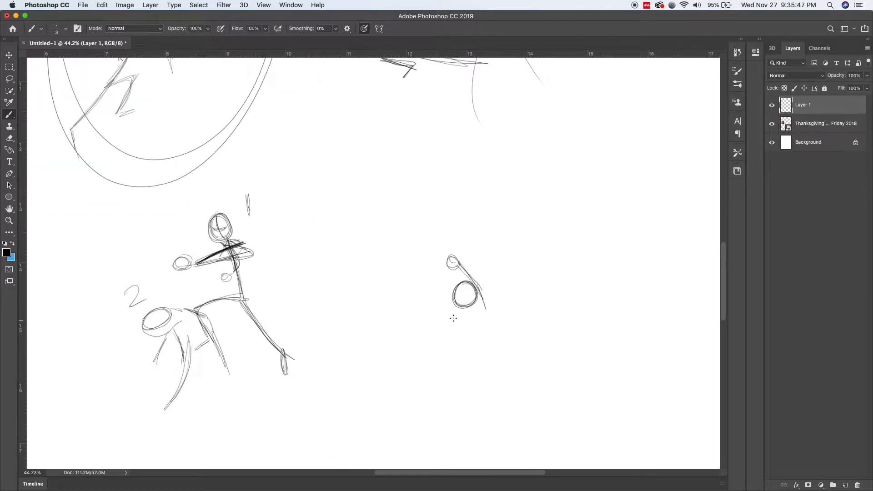
Sketch the stacked two-figure pose: lower body, second figure's head and upper body with arms.
{"action": "left_click_drag", "start_coordinate": [451, 295], "coordinate": [407, 423]}
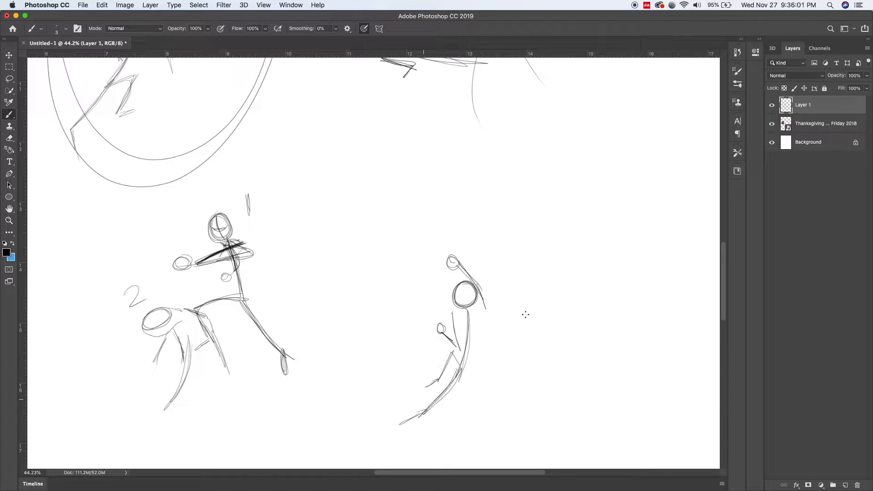
{"action": "left_click_drag", "start_coordinate": [420, 209], "coordinate": [440, 228]}
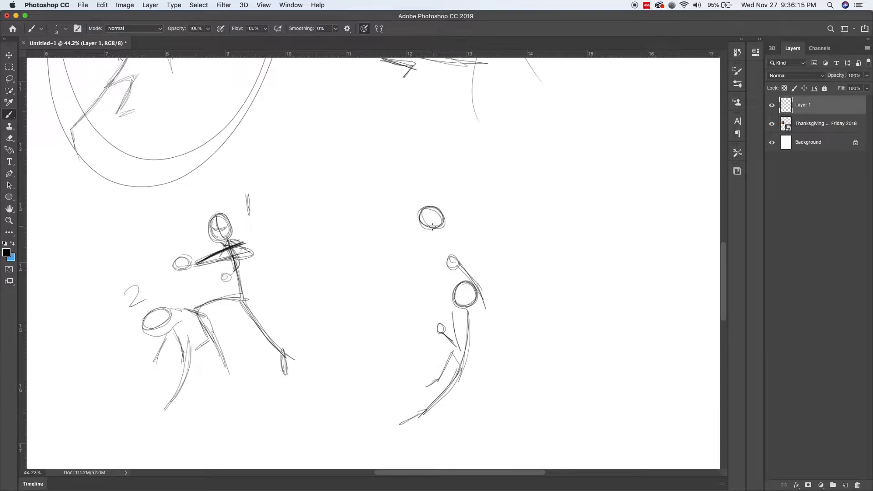
{"action": "left_click_drag", "start_coordinate": [431, 228], "coordinate": [417, 294]}
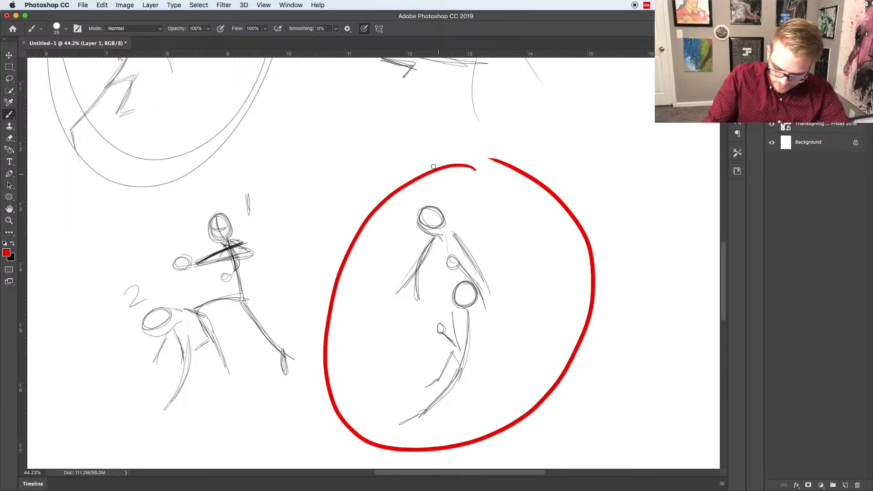
{"action": "left_click_drag", "start_coordinate": [414, 167], "coordinate": [390, 448]}
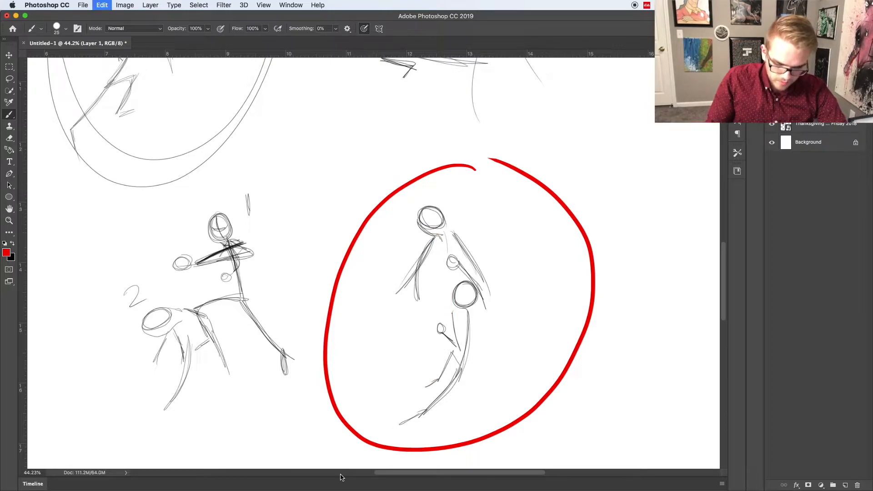
{"action": "left_click_drag", "start_coordinate": [365, 176], "coordinate": [381, 459]}
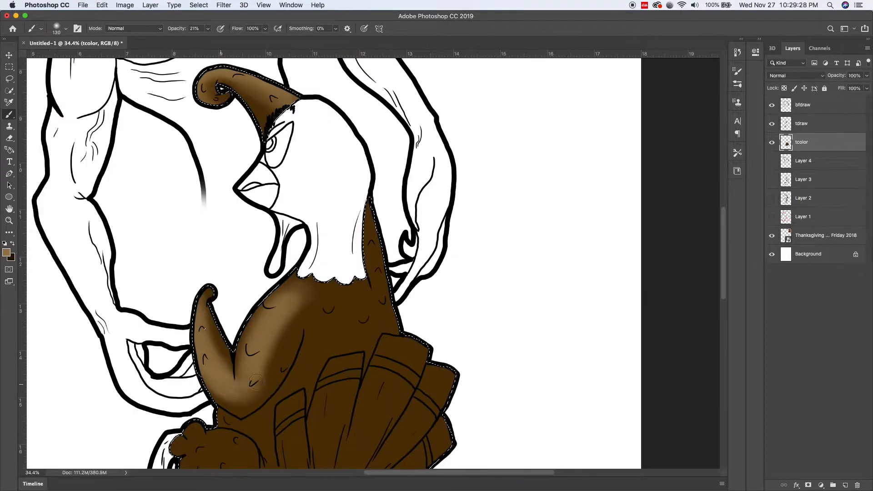
Scroll down the canvas to reach the turkey's lower body for shading.
{"action": "scroll", "scroll_direction": "down", "scroll_amount": 3}
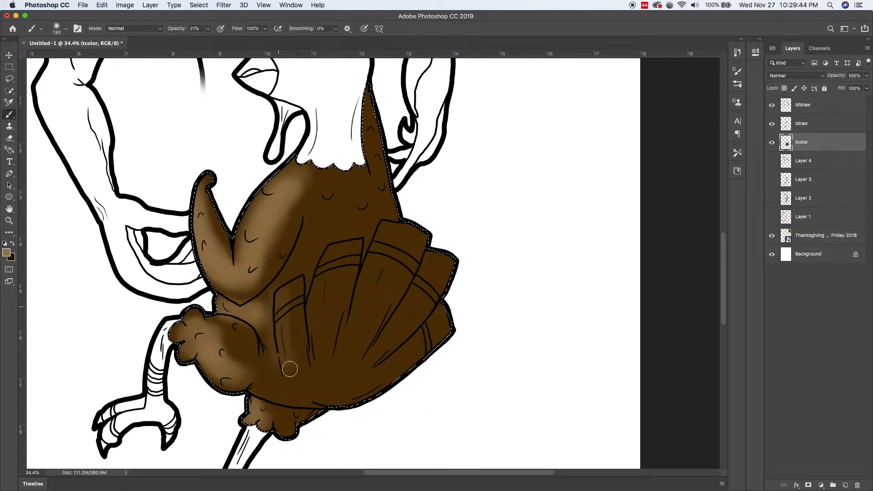